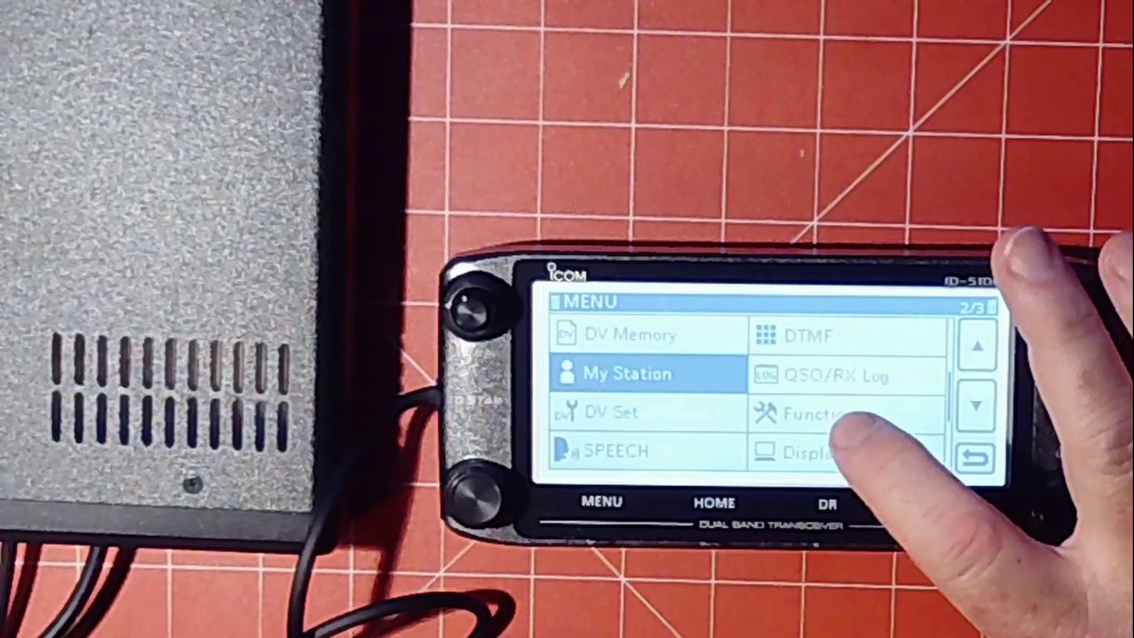
Step: Enter the Function settings from MENU page 2/3
left_click(817, 412)
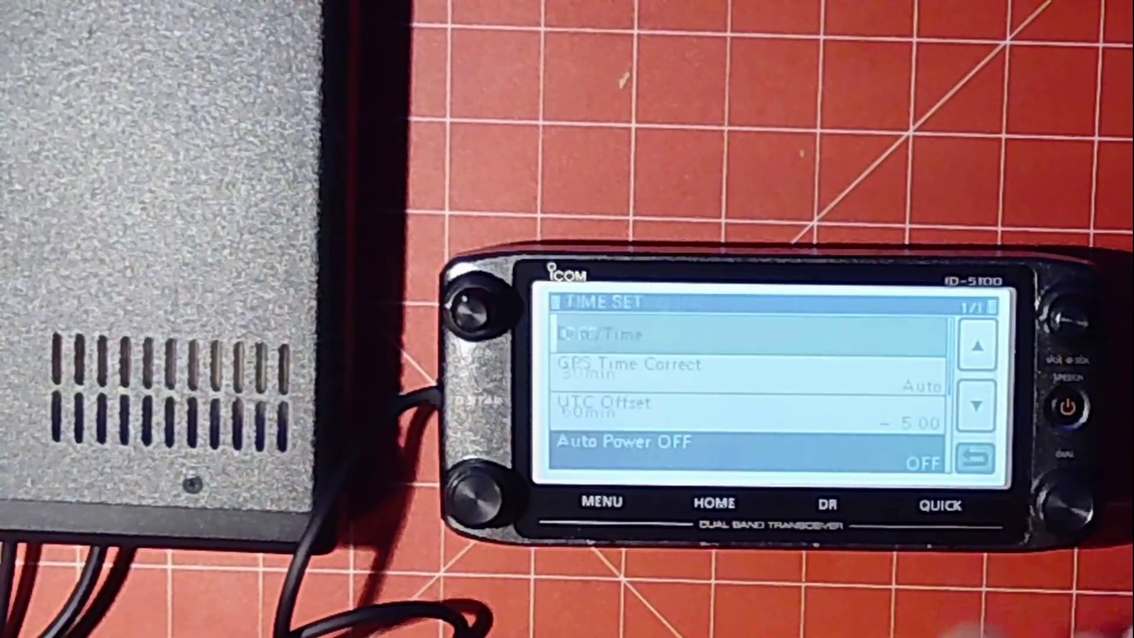
Step: With UTC Offset at −5:00, leave Time Set back to MENU page 3/3
left_click(975, 454)
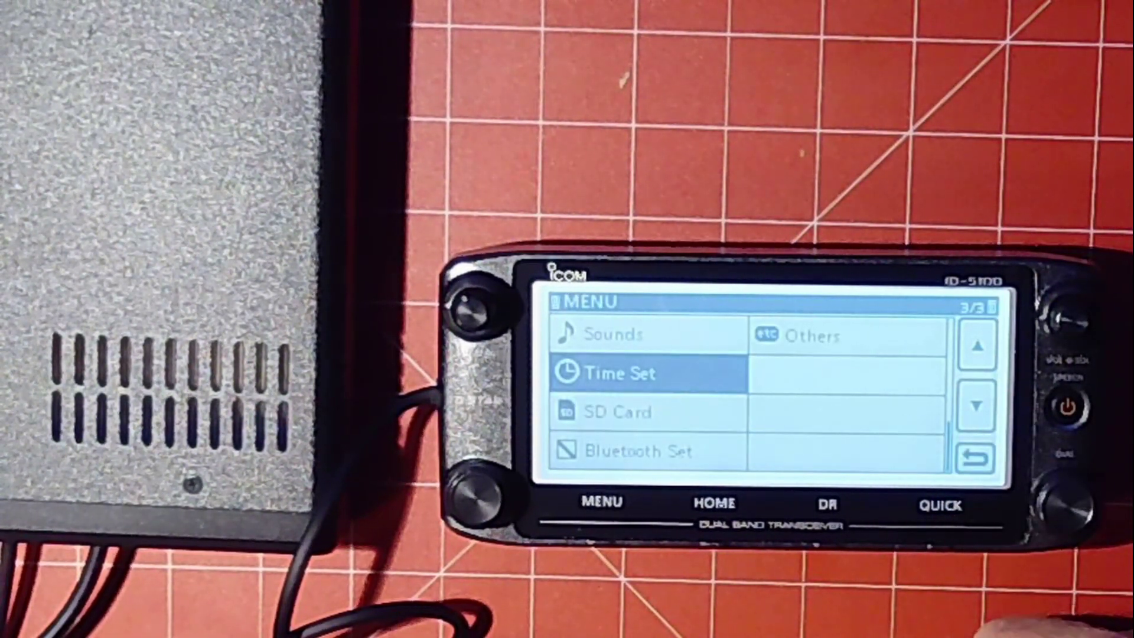